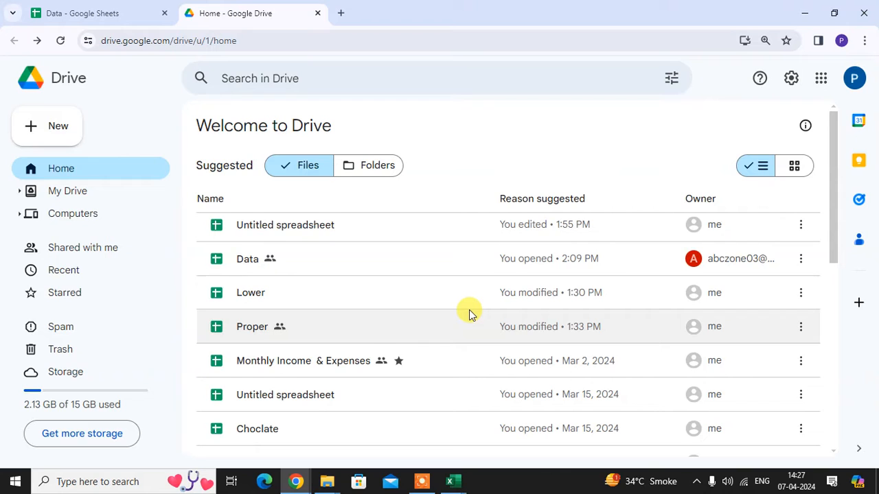
mouse_move(474, 234)
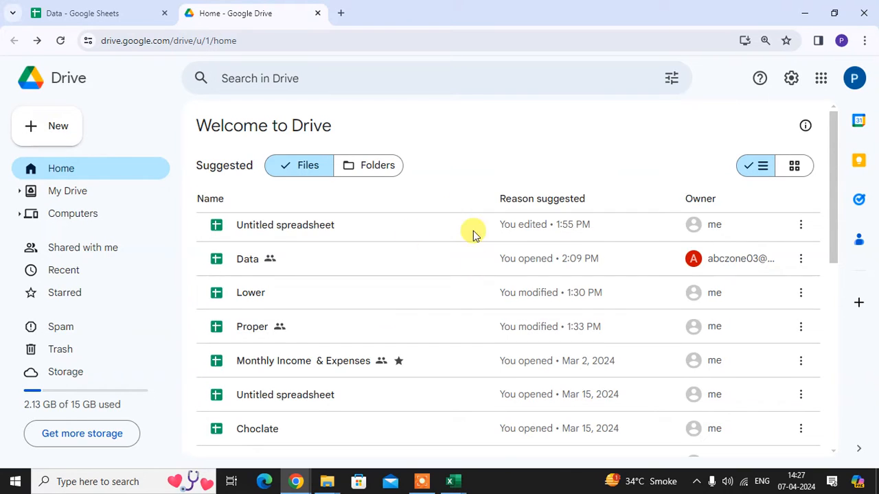
mouse_move(351, 293)
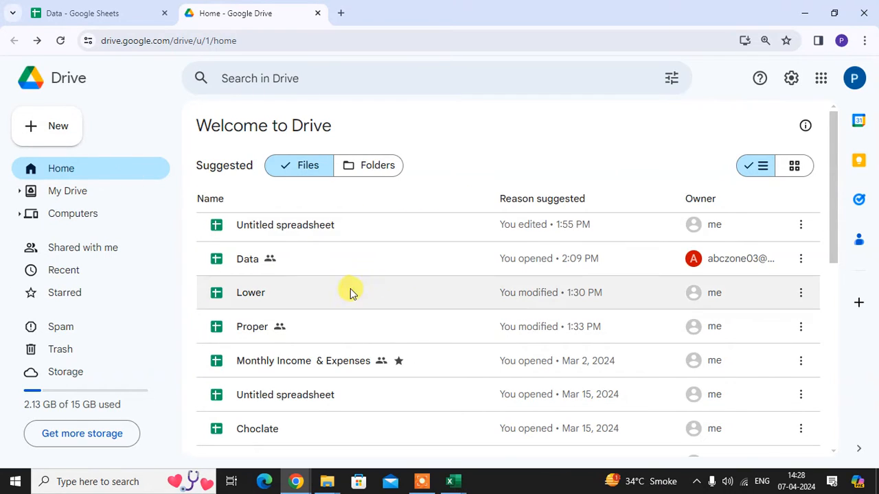
mouse_move(357, 258)
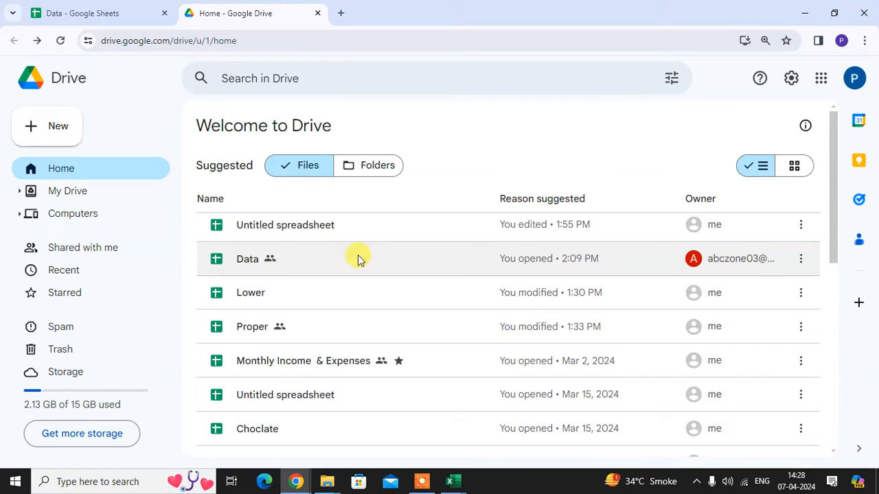
Select the Untitled spreadsheet file in the suggested files list.
left_click(285, 224)
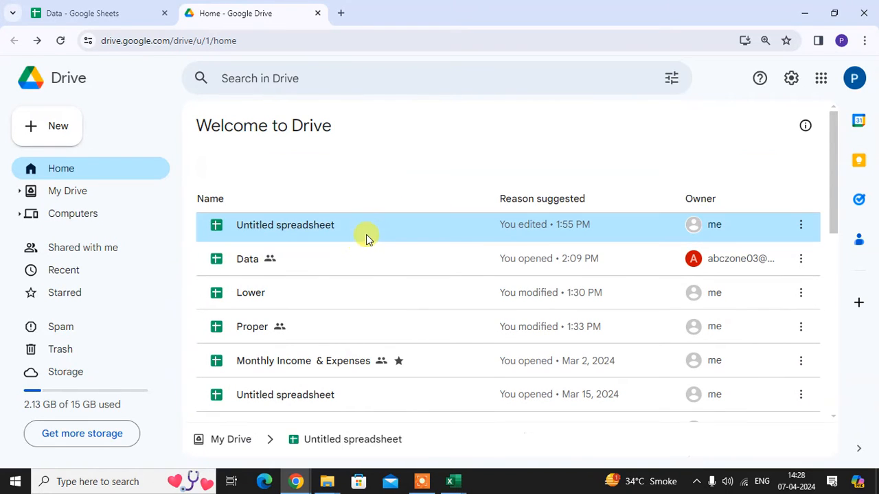
left_click(285, 225)
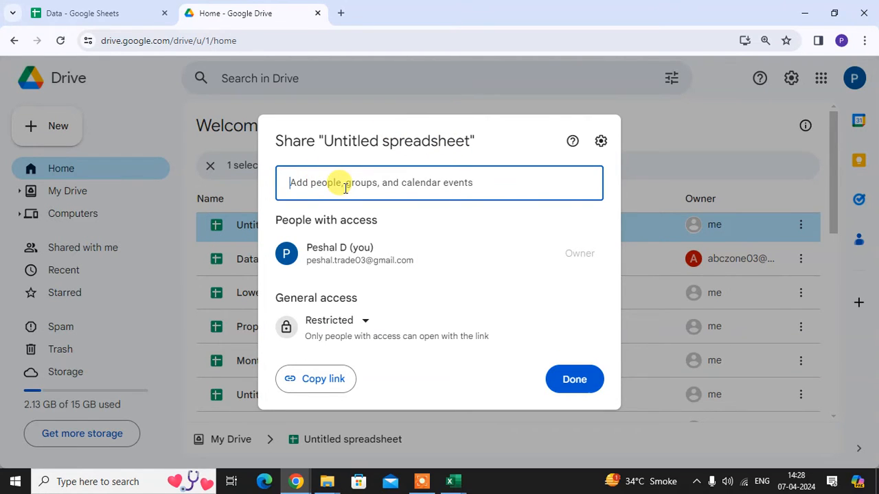
type("sumit choudhary")
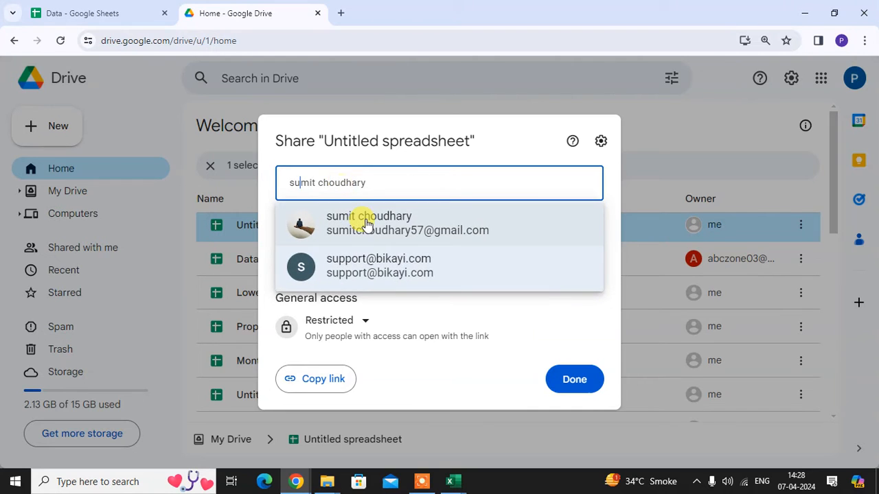
left_click(369, 223)
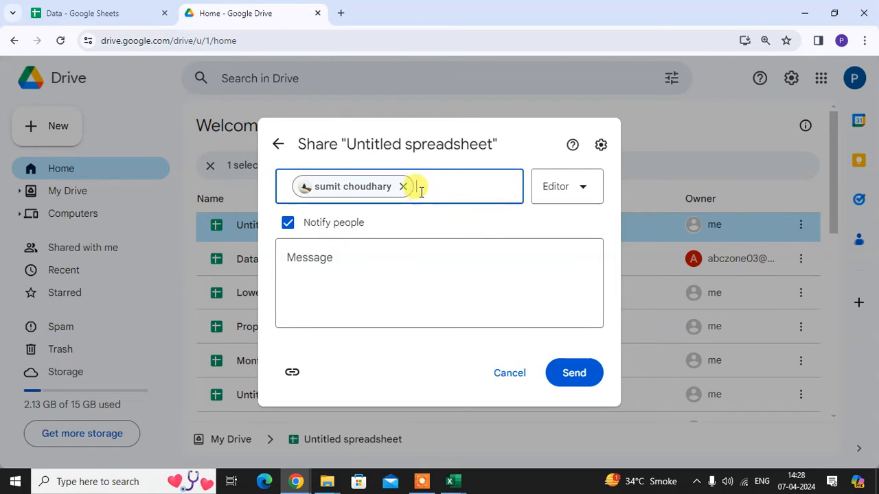
mouse_move(600, 145)
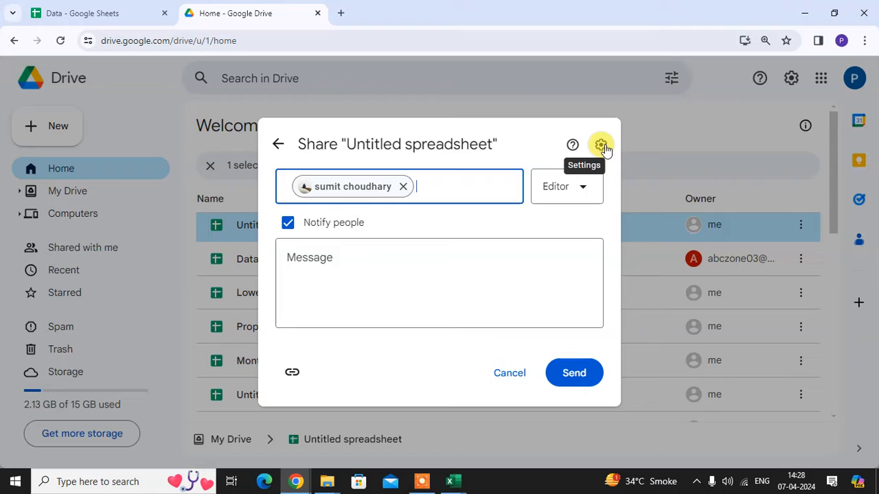
In sharing settings, disable viewers and commenters seeing download, print and copy options.
left_click(601, 145)
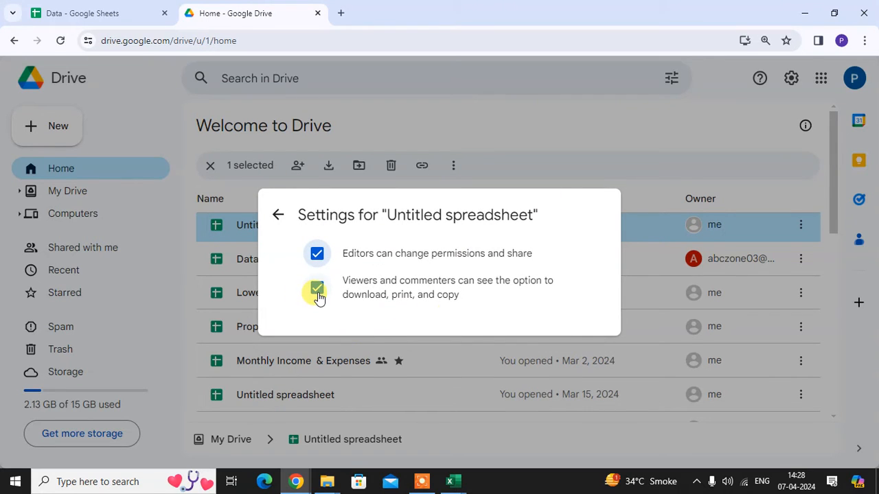
left_click(317, 288)
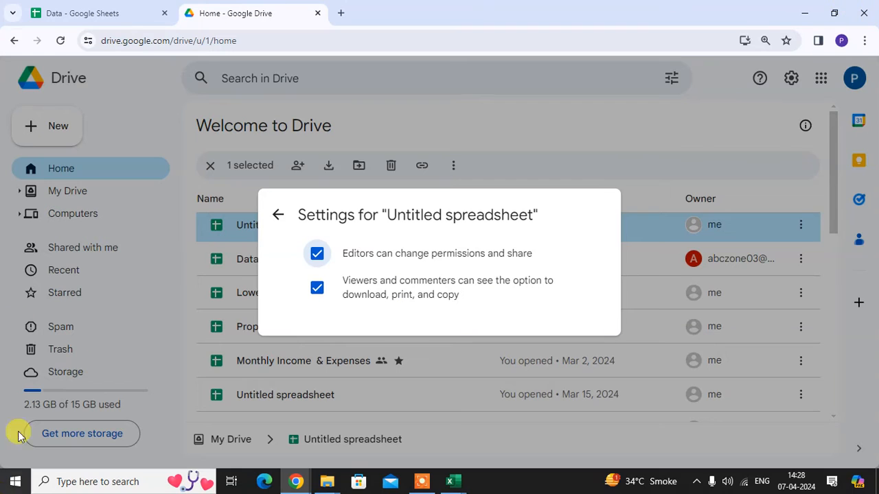
mouse_move(635, 282)
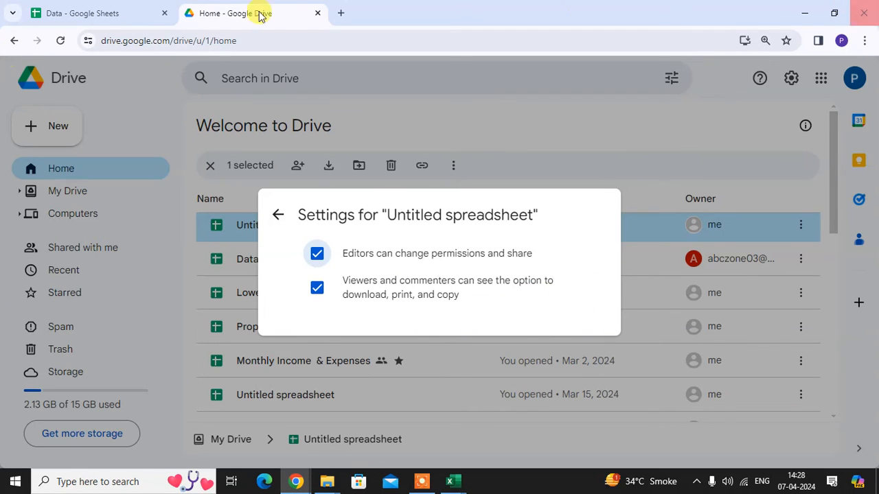
mouse_move(291, 314)
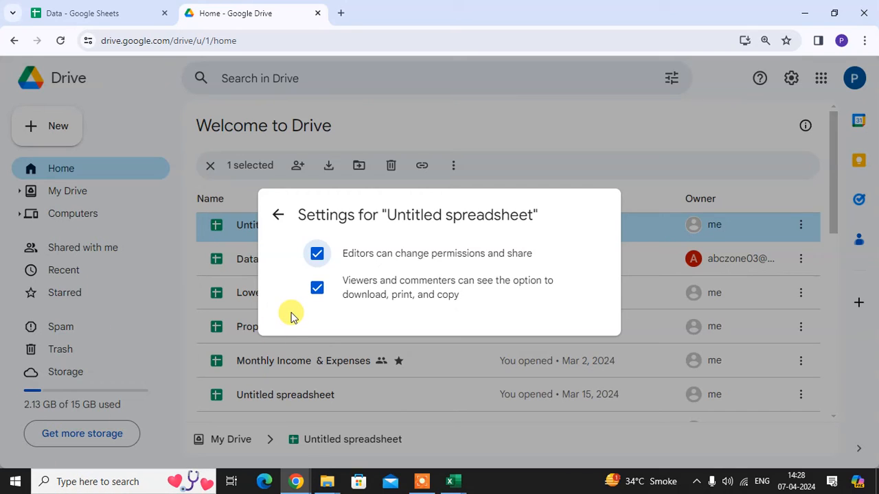
mouse_move(317, 288)
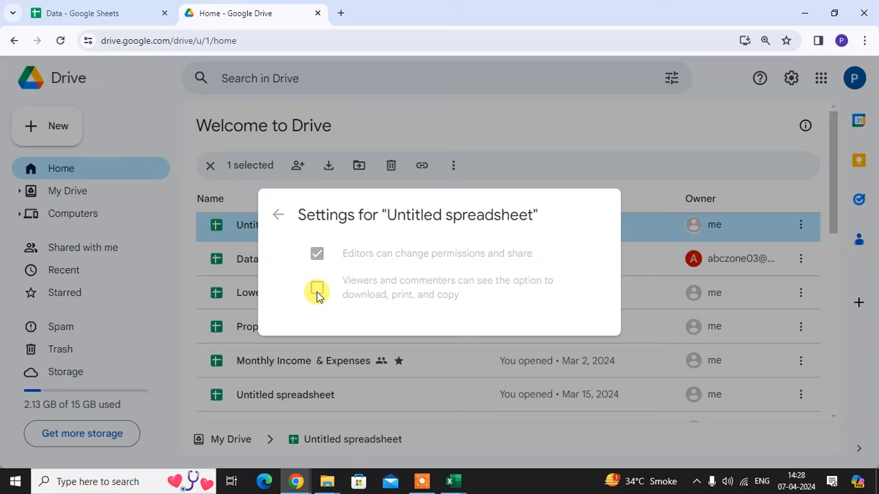
left_click(316, 291)
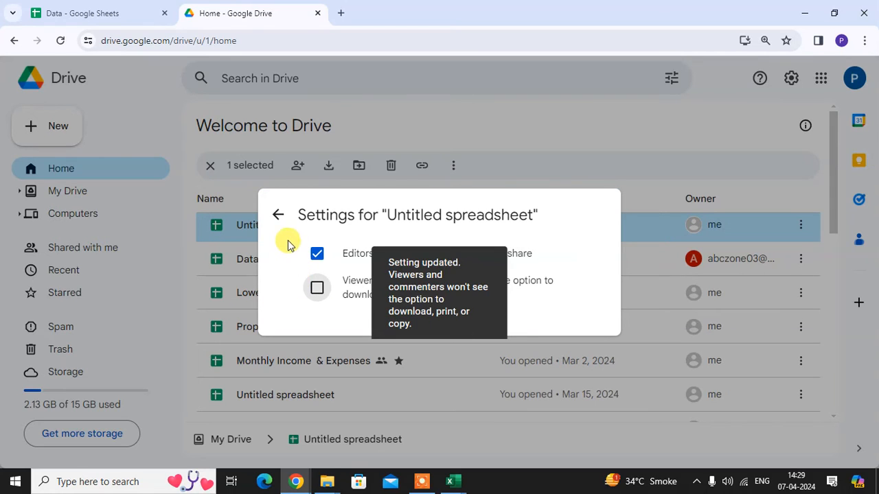
Change the recipient's access from Editor to Viewer and recheck the sharing settings.
left_click(278, 214)
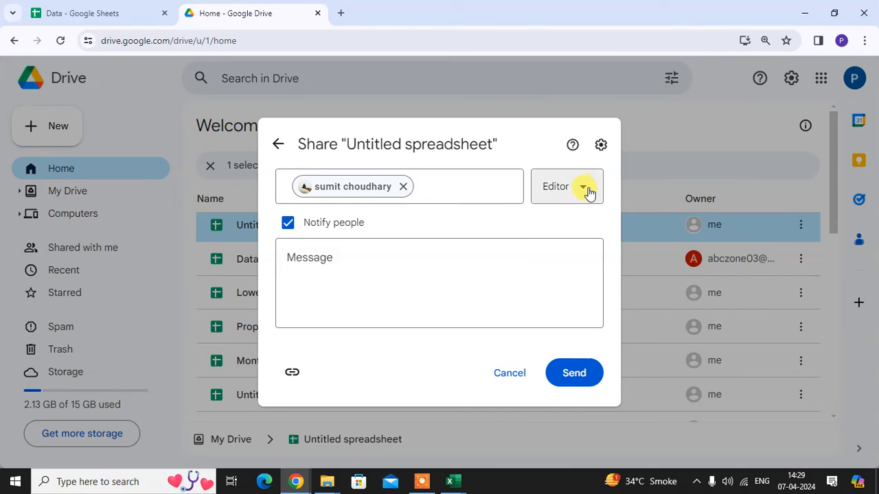
left_click(582, 186)
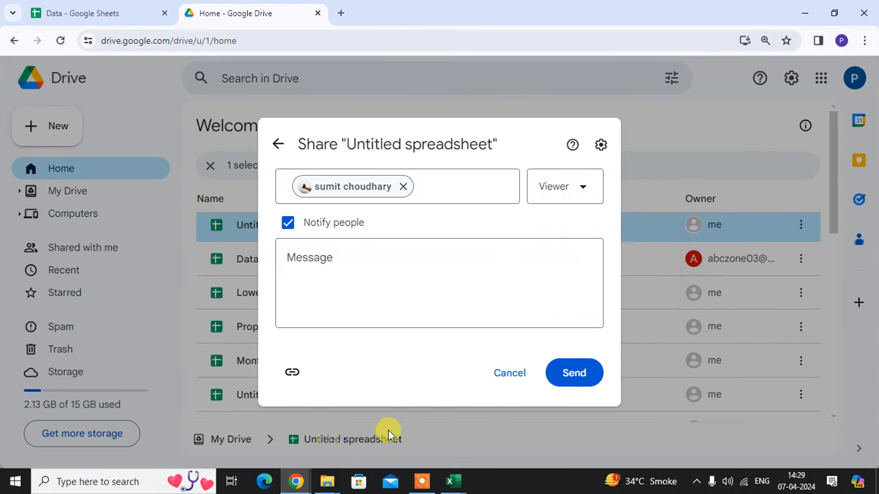
mouse_move(601, 145)
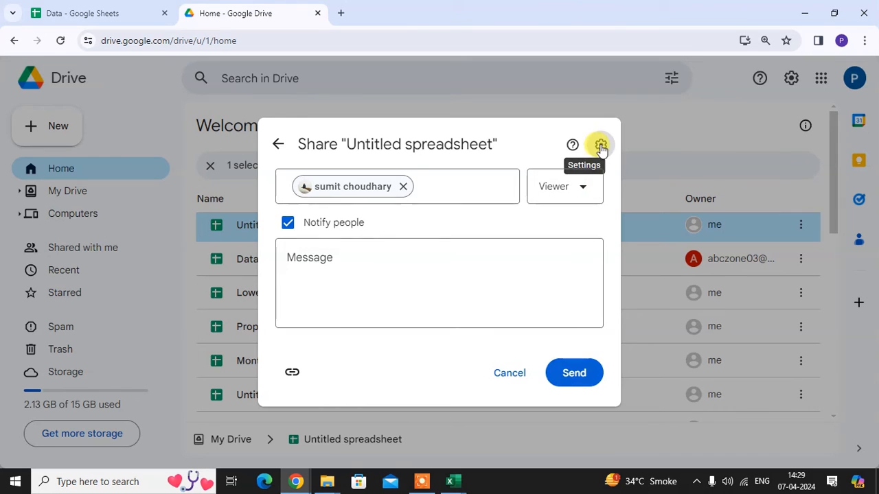
left_click(600, 144)
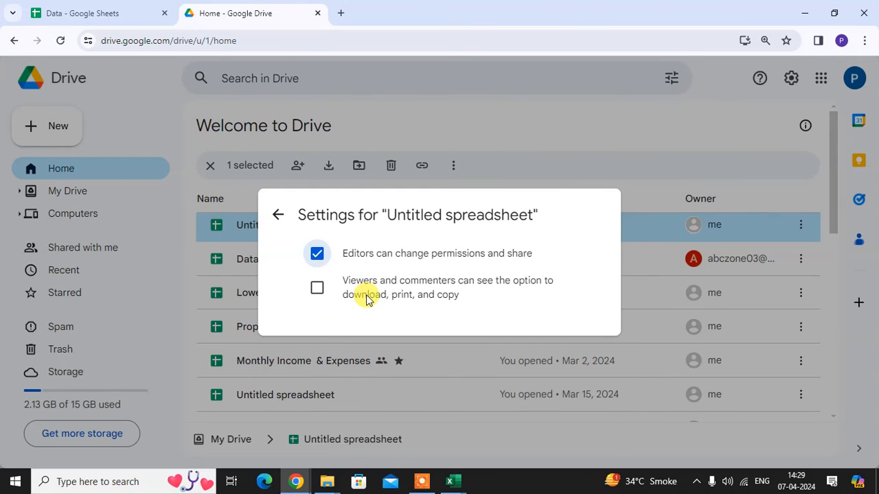
mouse_move(456, 257)
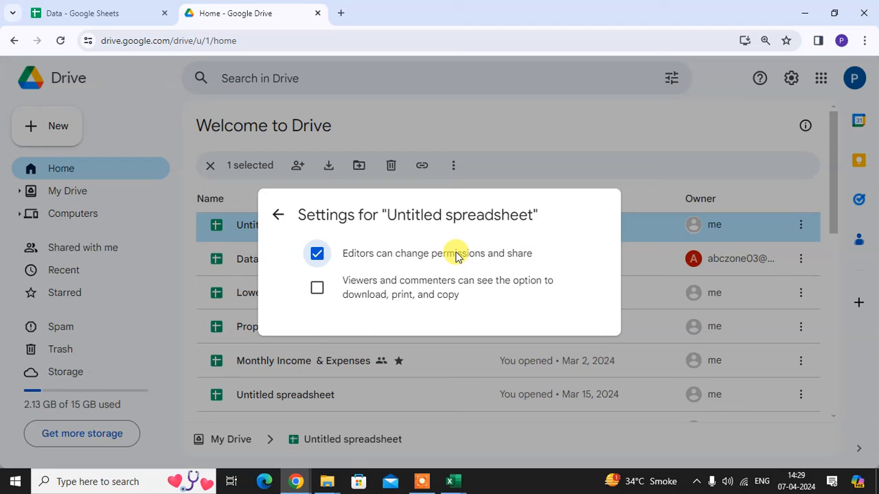
mouse_move(278, 215)
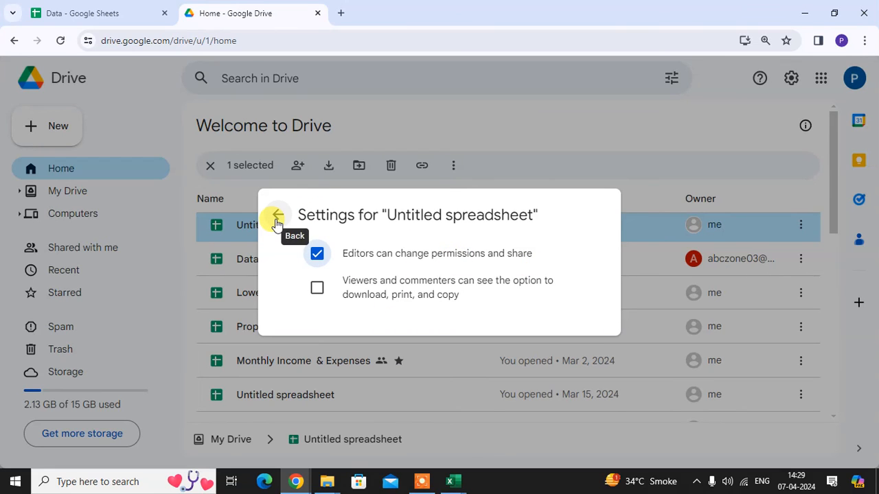
left_click(277, 215)
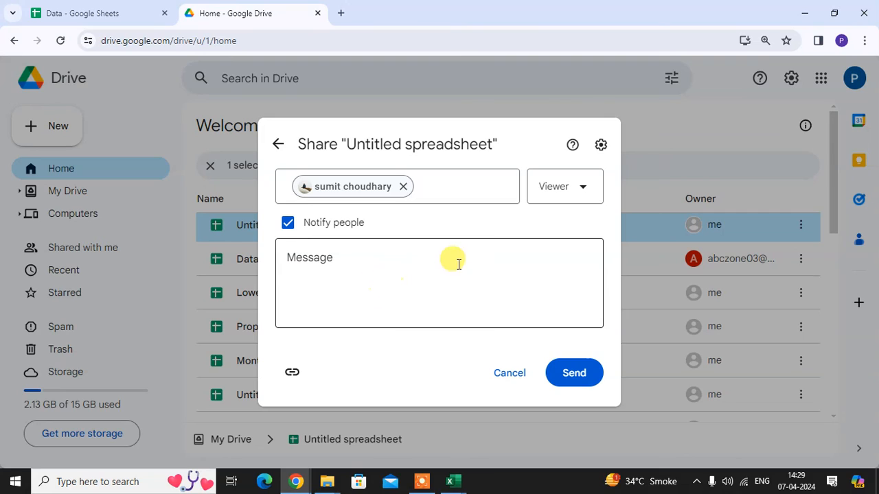
Add the message 'hi' for the Viewer recipient in the share dialog.
type("hi")
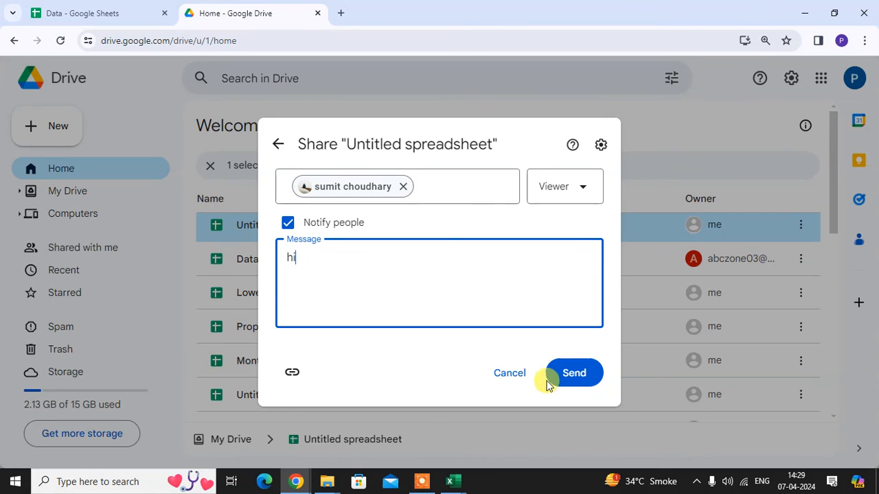
mouse_move(509, 373)
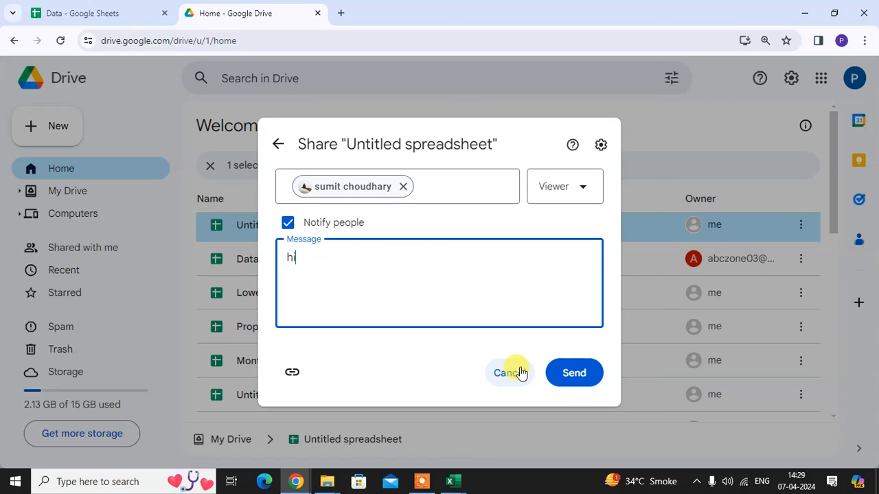